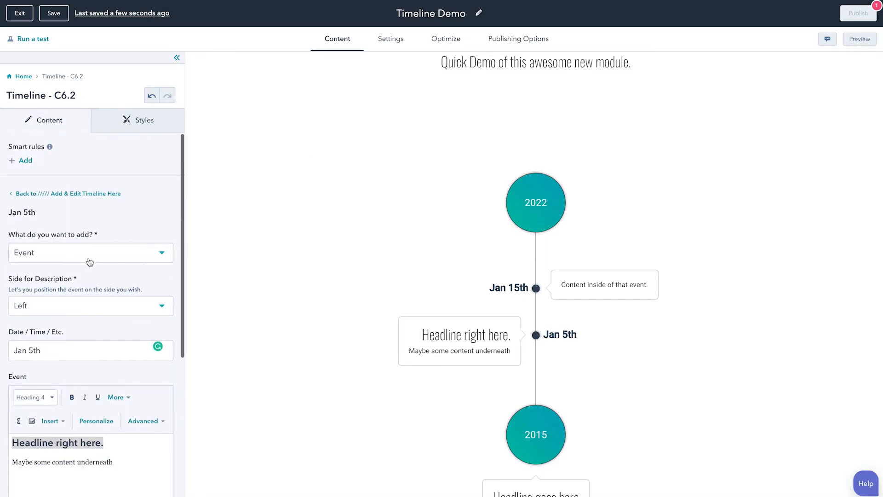
# - Set the item type to Year Bubble and change its date from Jan 1st to 2020
pyautogui.click(69, 193)
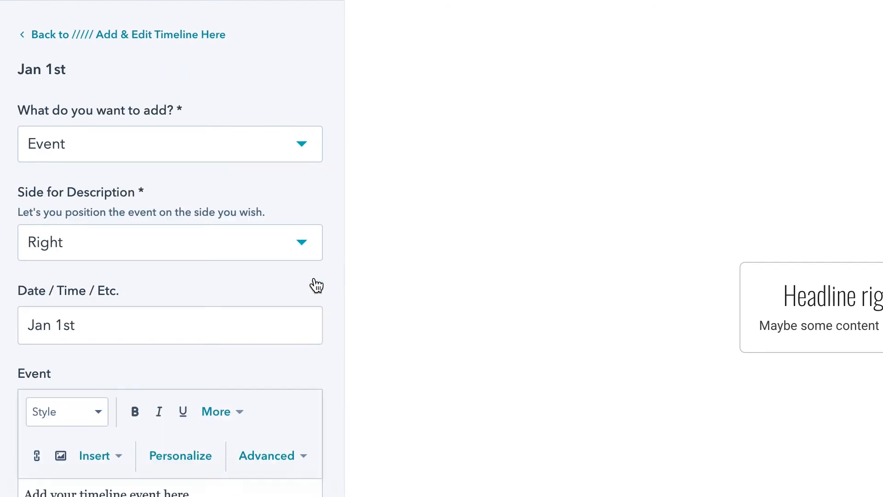
pyautogui.scroll(-3)
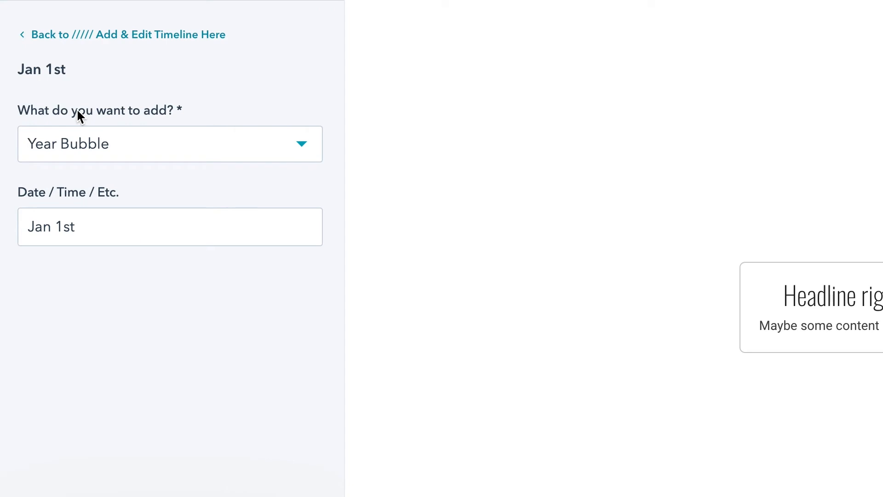
pyautogui.click(86, 226)
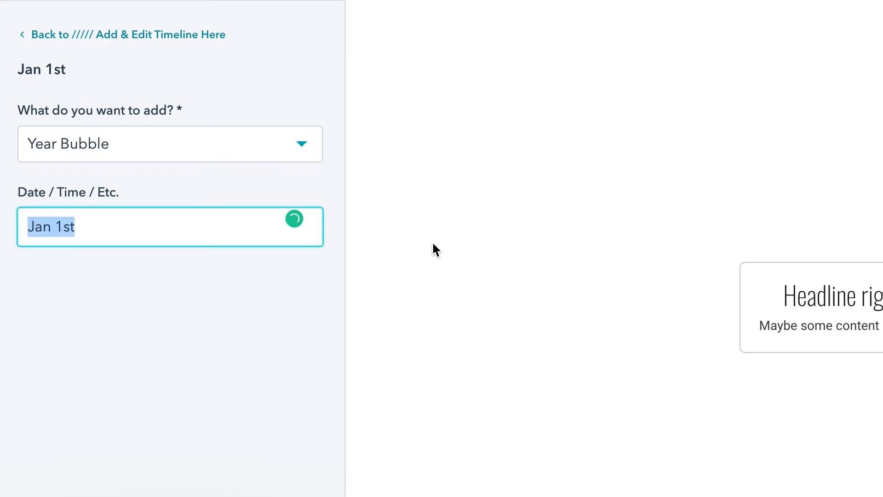
pyautogui.write('2020')
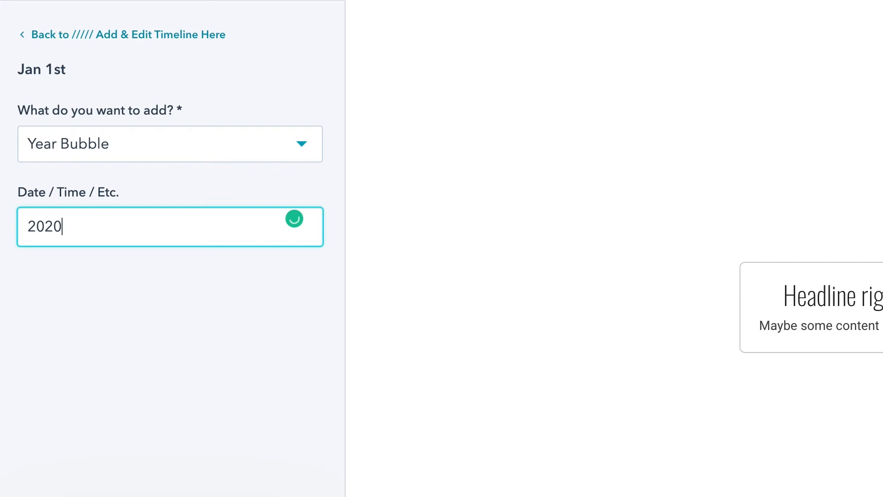